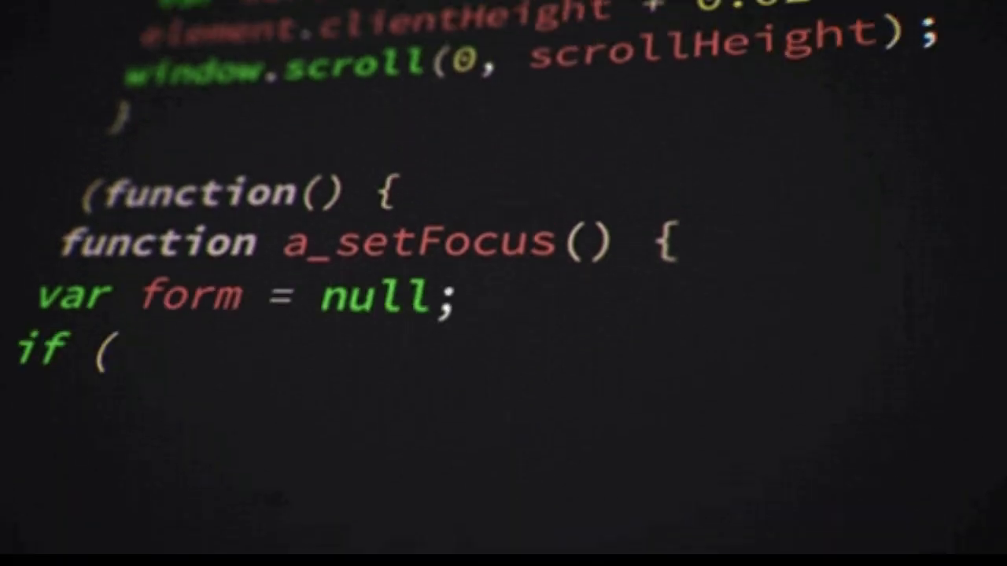
{"action": "type", "text": "document.getE"}
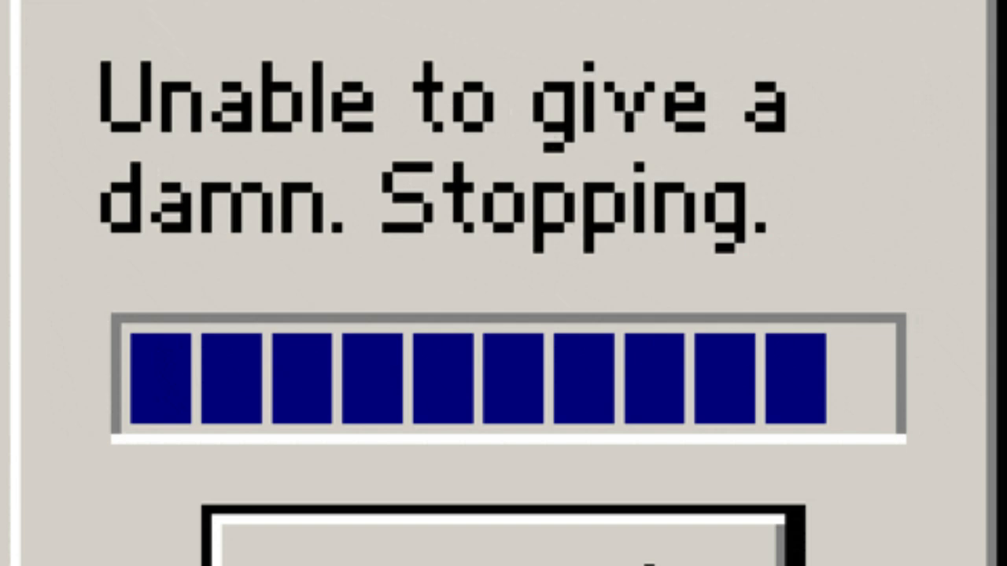
{"action": "scroll", "scroll_direction": "down", "scroll_amount": 3}
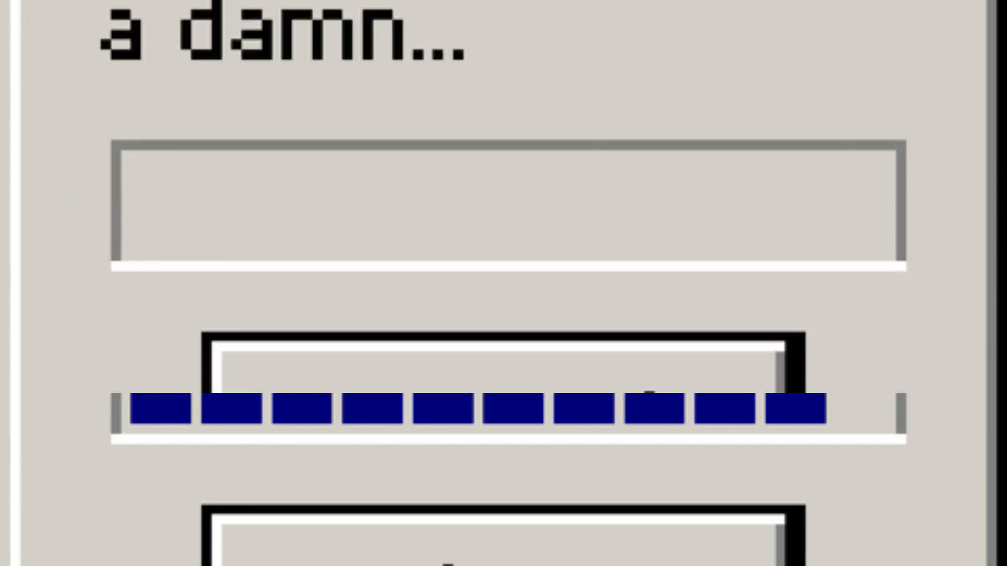